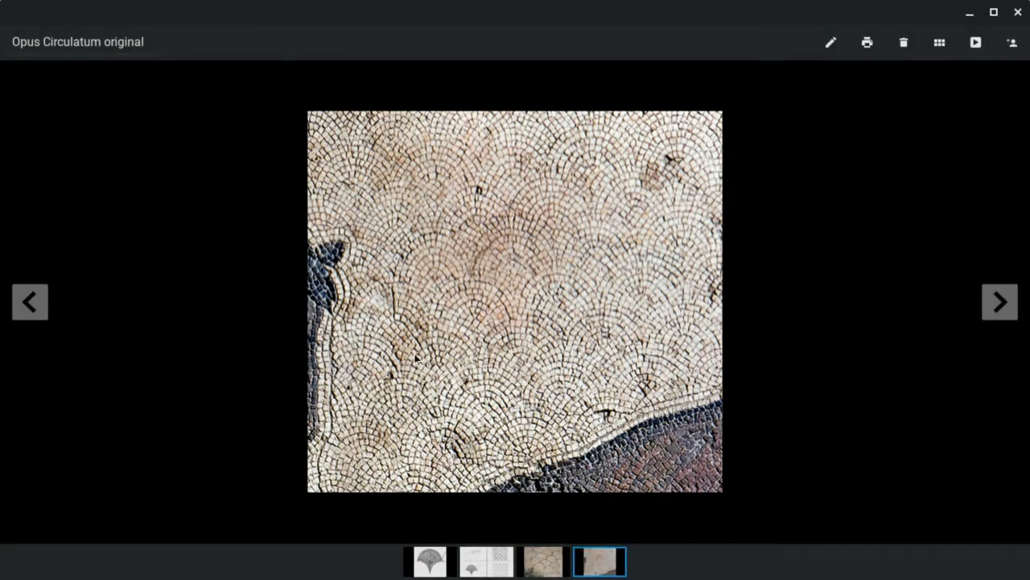
pyautogui.moveTo(555, 345)
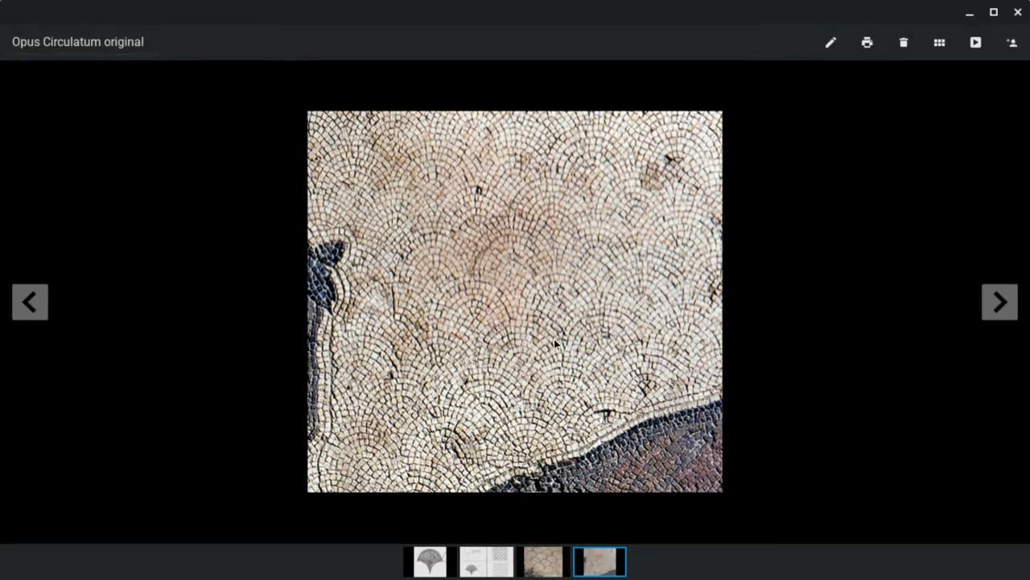
pyautogui.moveTo(531, 357)
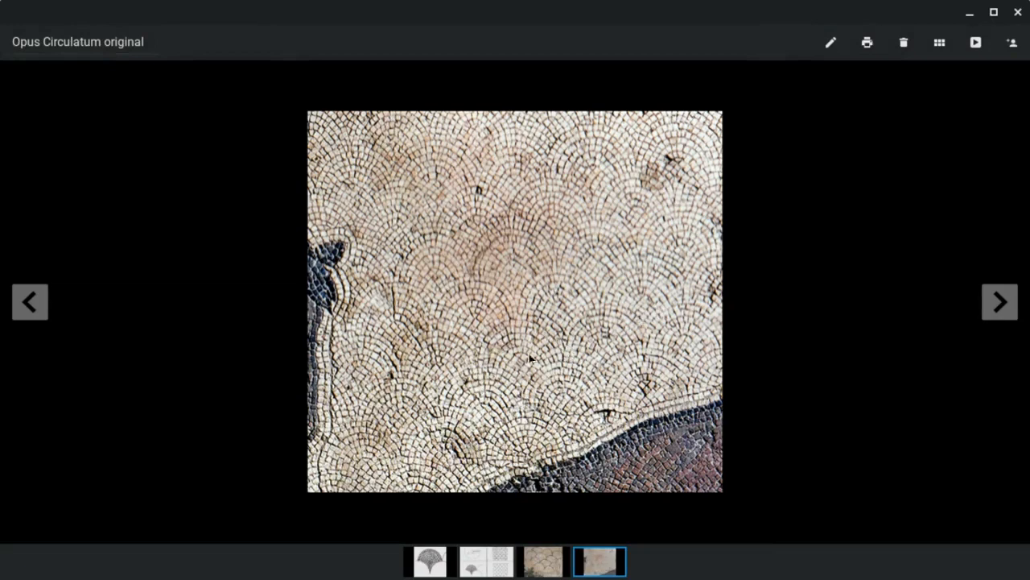
pyautogui.moveTo(473, 270)
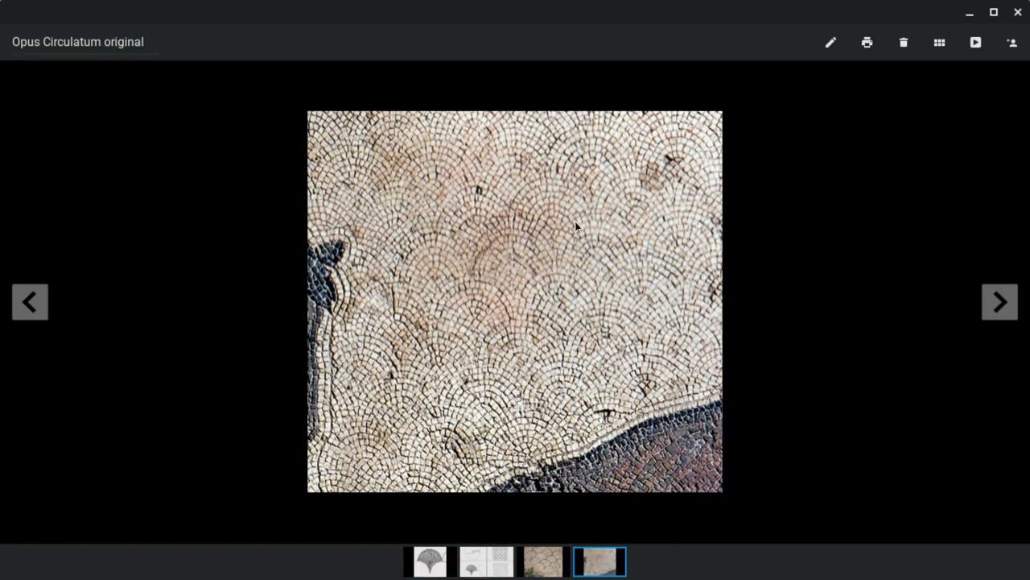
pyautogui.moveTo(344, 271)
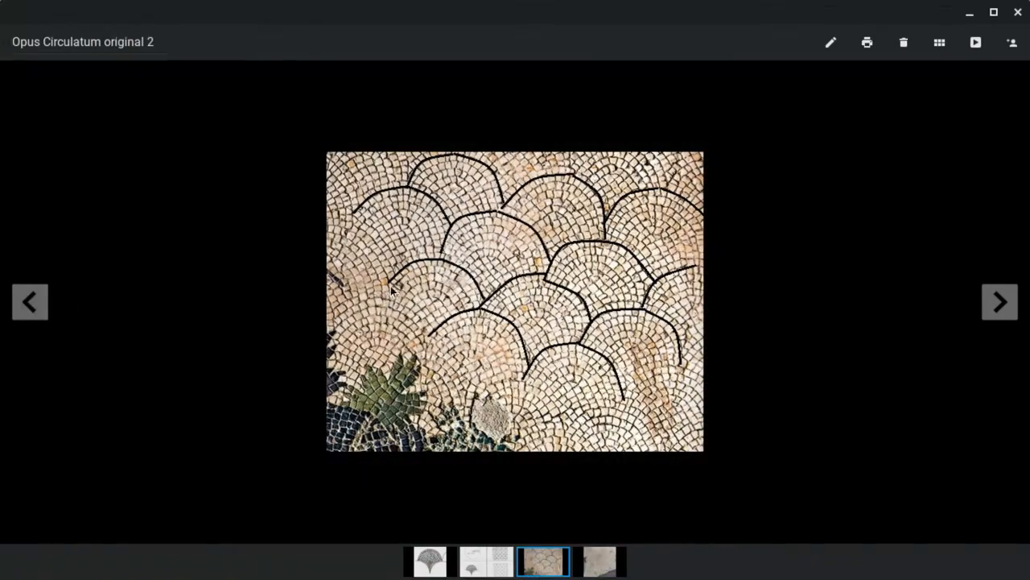
pyautogui.moveTo(483, 309)
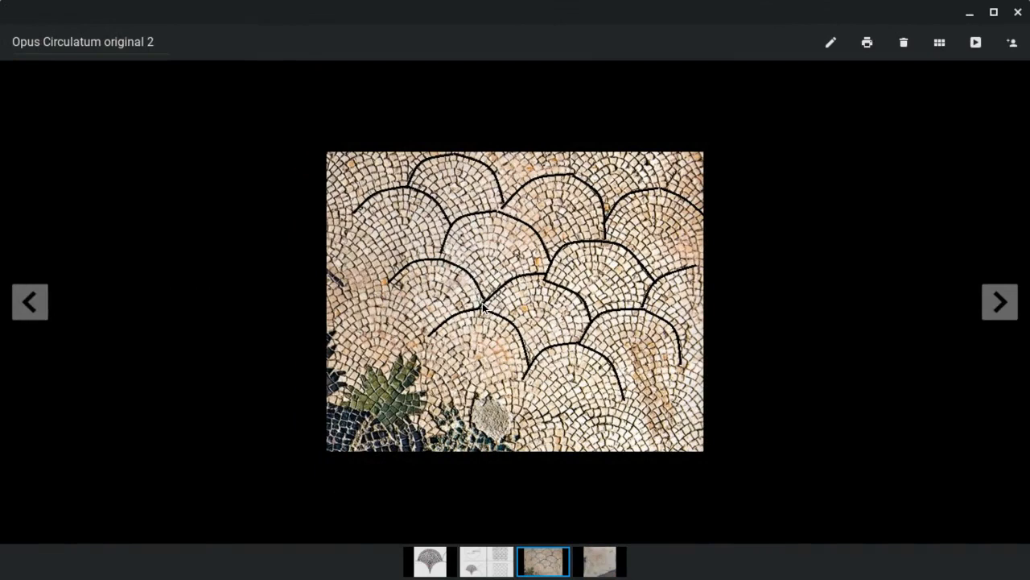
pyautogui.moveTo(556, 303)
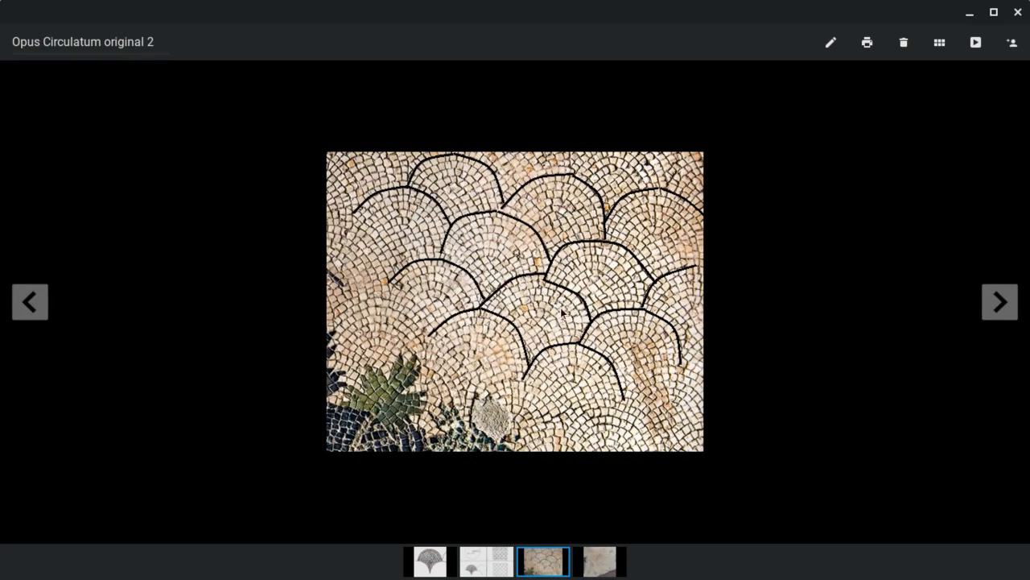
pyautogui.moveTo(609, 238)
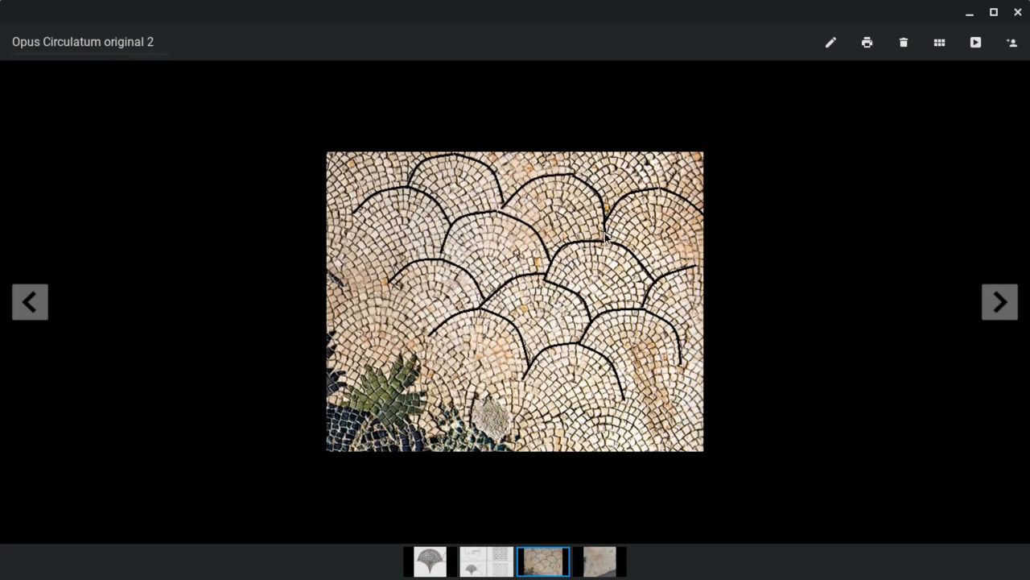
pyautogui.moveTo(508, 207)
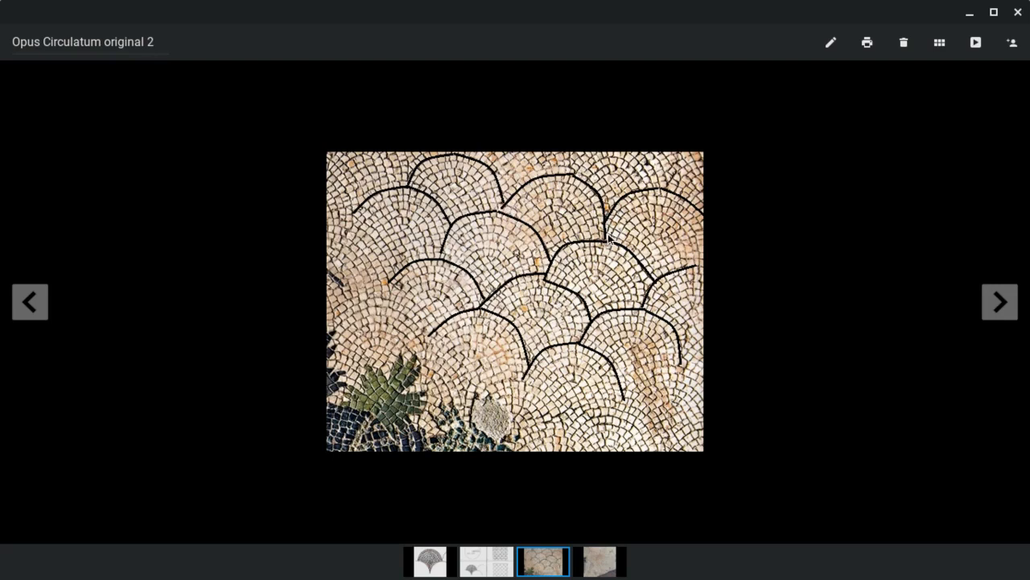
pyautogui.moveTo(457, 271)
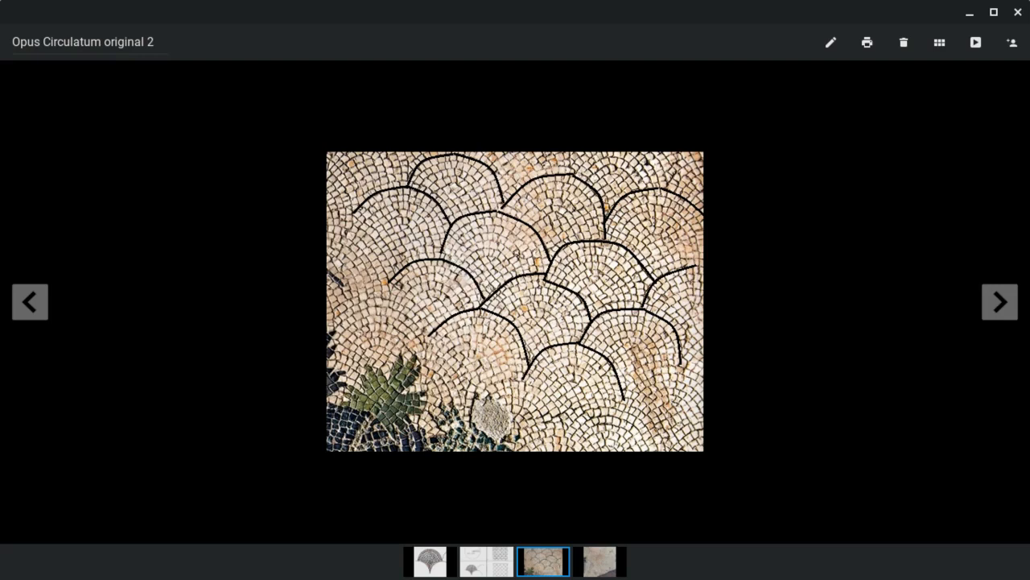
pyautogui.moveTo(486, 265)
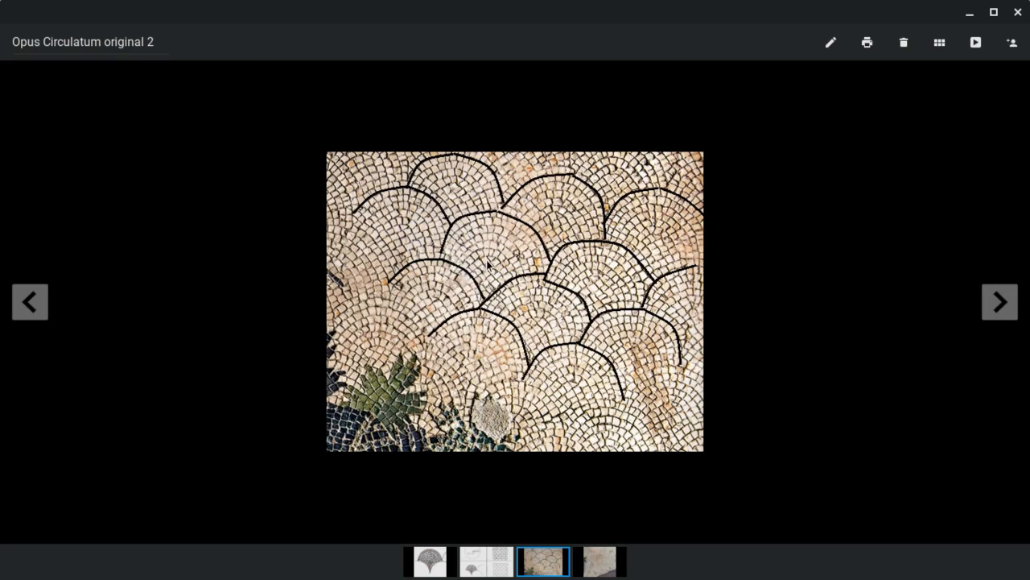
pyautogui.moveTo(438, 251)
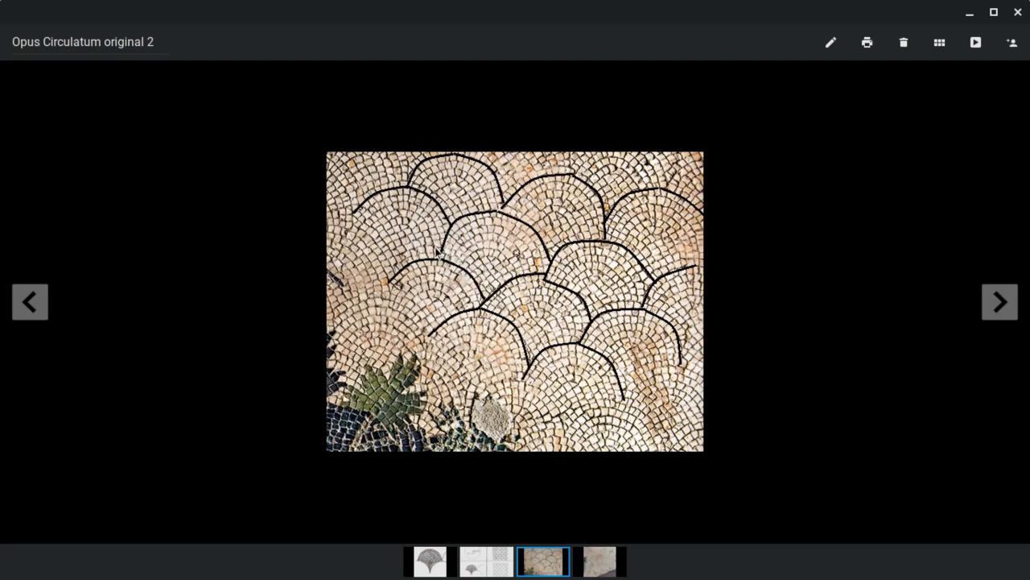
pyautogui.moveTo(544, 256)
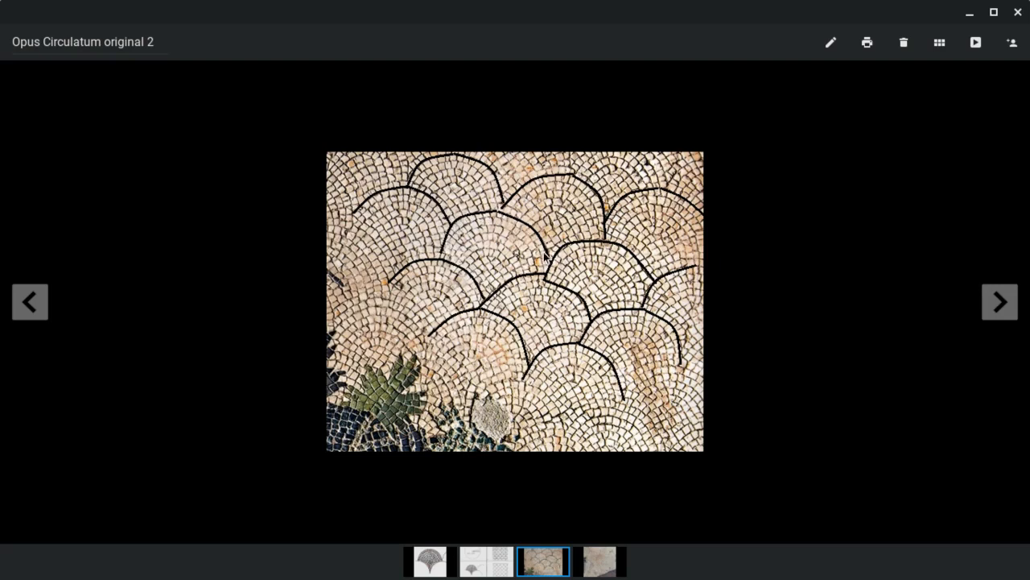
pyautogui.moveTo(554, 267)
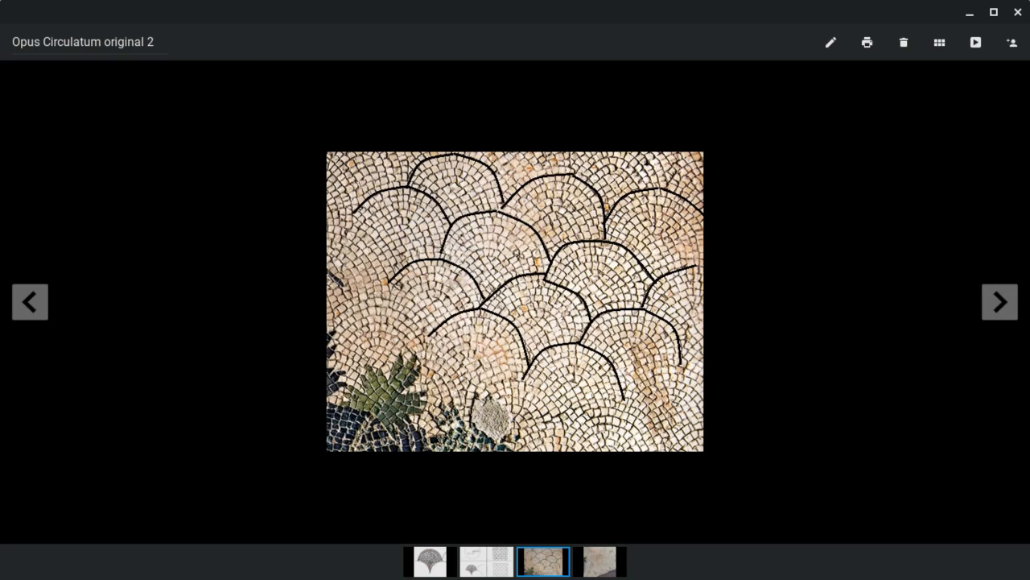
pyautogui.moveTo(626, 251)
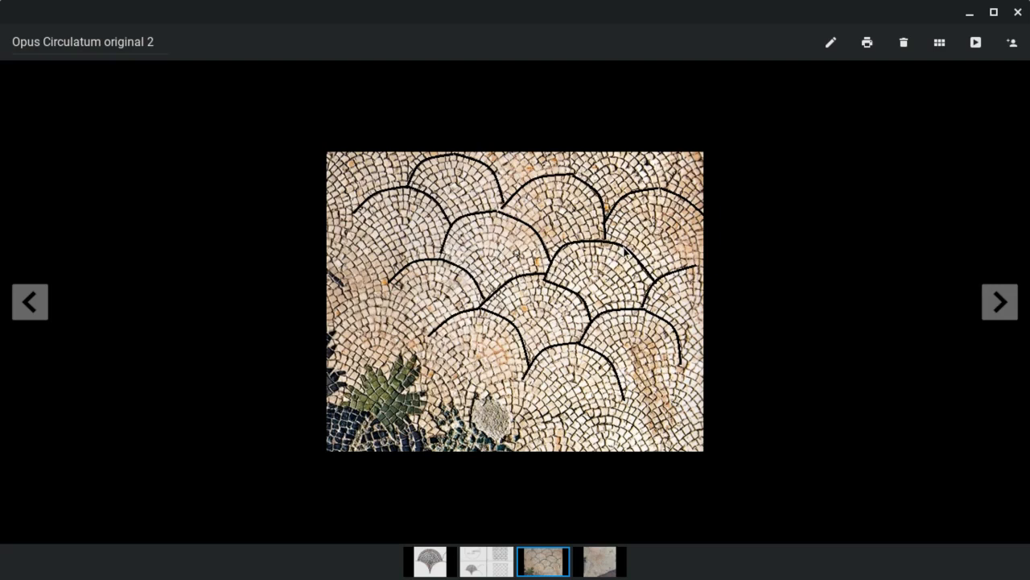
pyautogui.moveTo(621, 337)
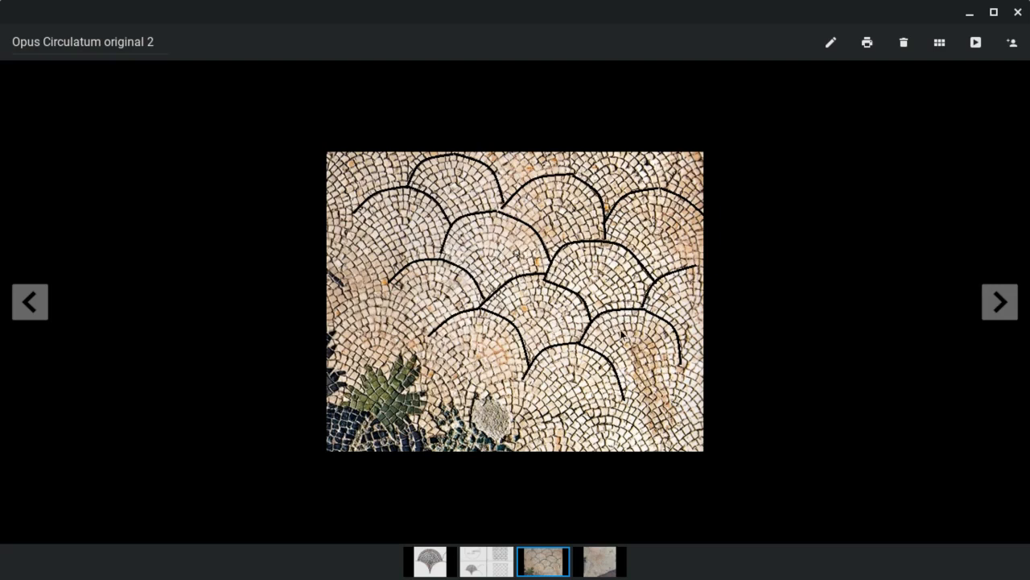
pyautogui.moveTo(555, 297)
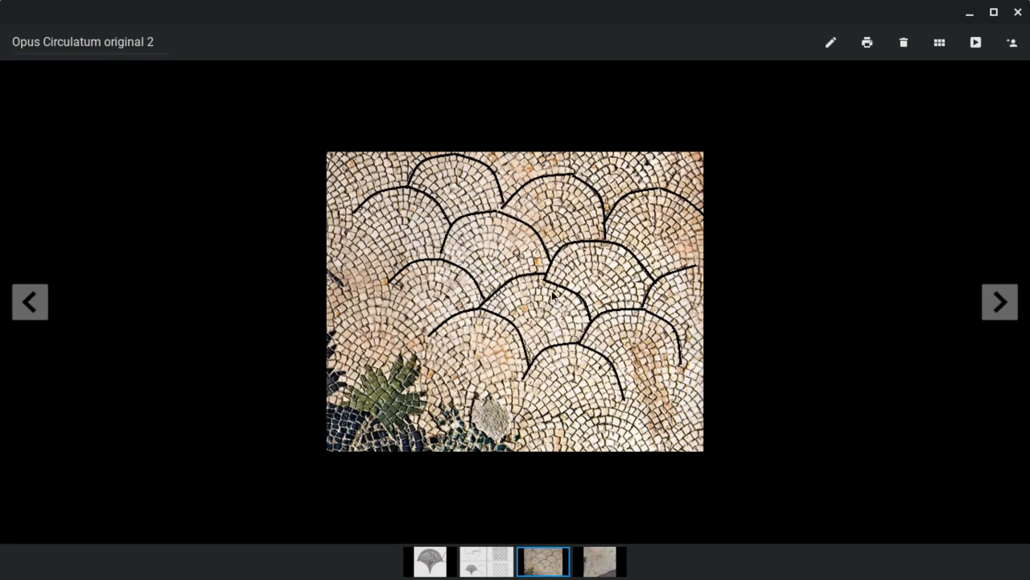
pyautogui.moveTo(530, 319)
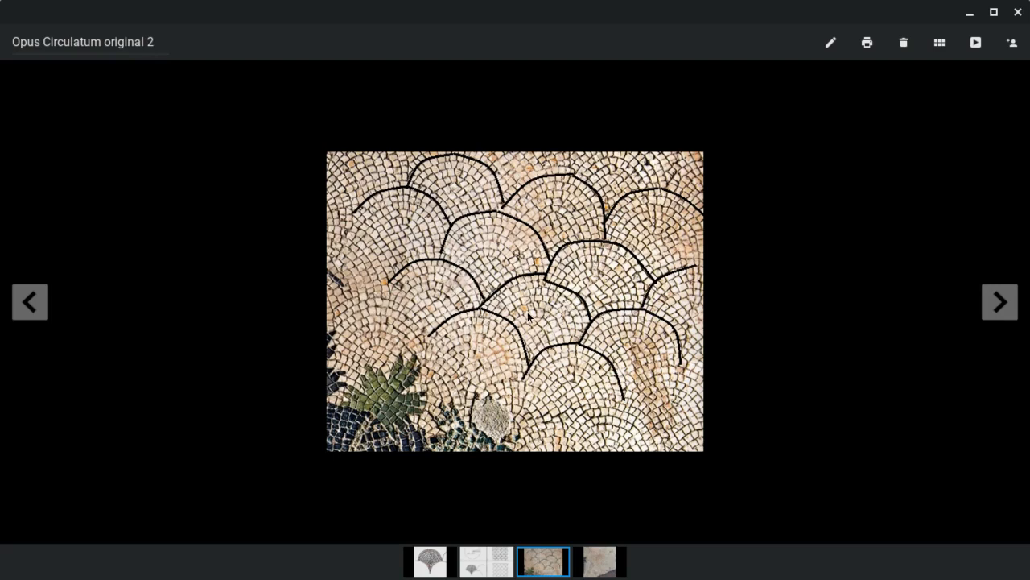
pyautogui.moveTo(532, 316)
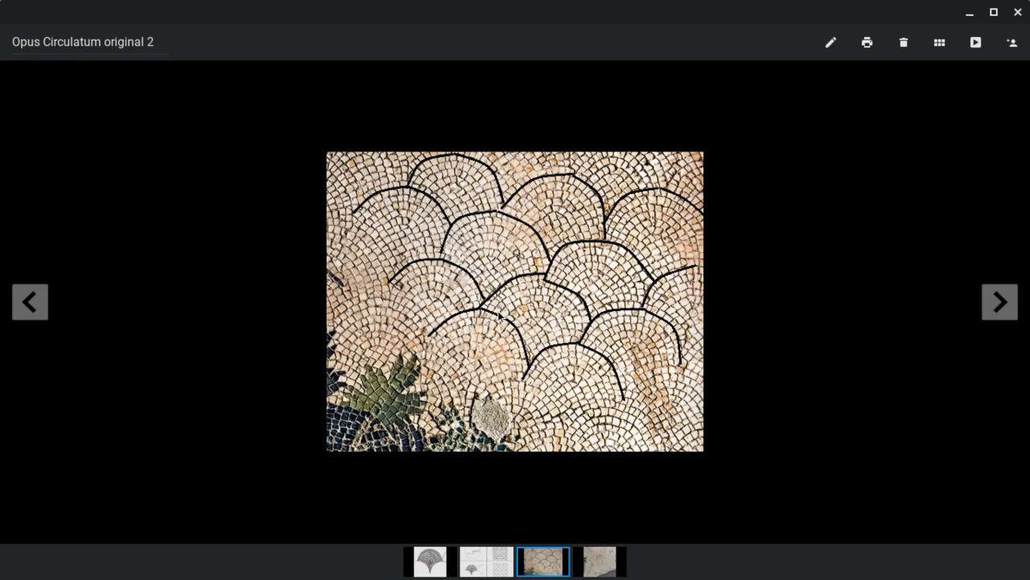
pyautogui.moveTo(498, 311)
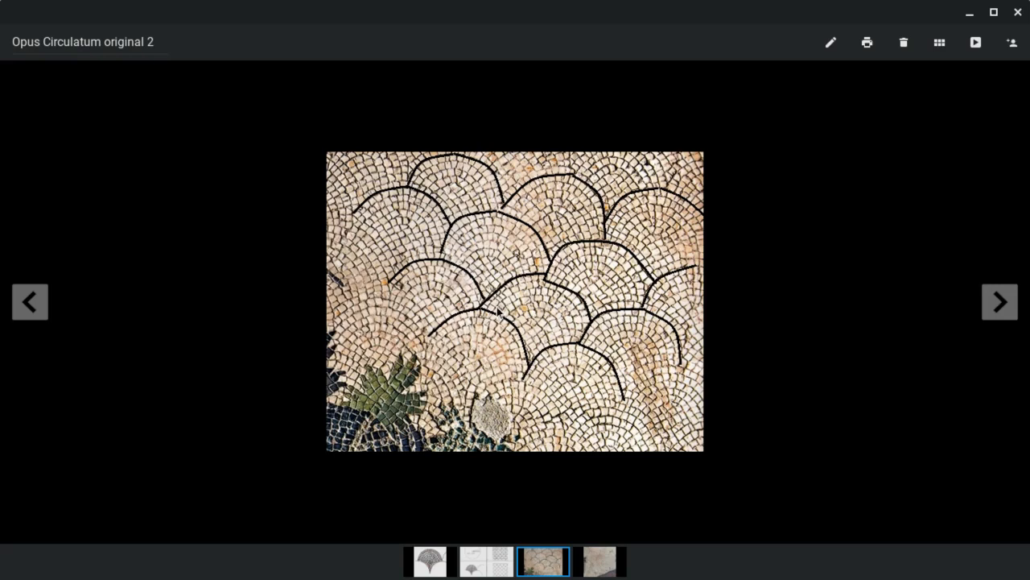
pyautogui.moveTo(267, 313)
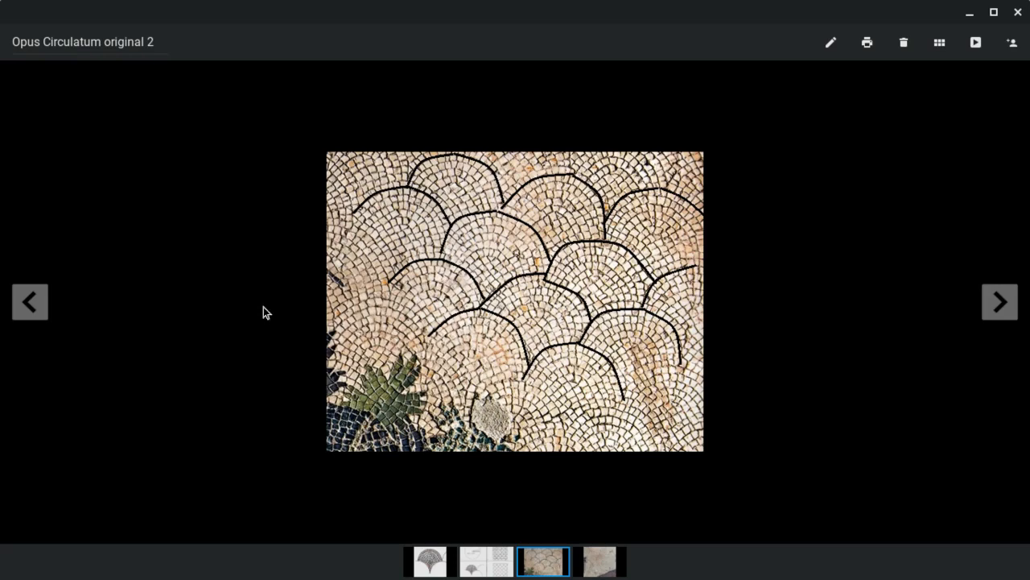
# Step back from the Opus Circulatum photo to the A4 instruction sheet
pyautogui.click(29, 301)
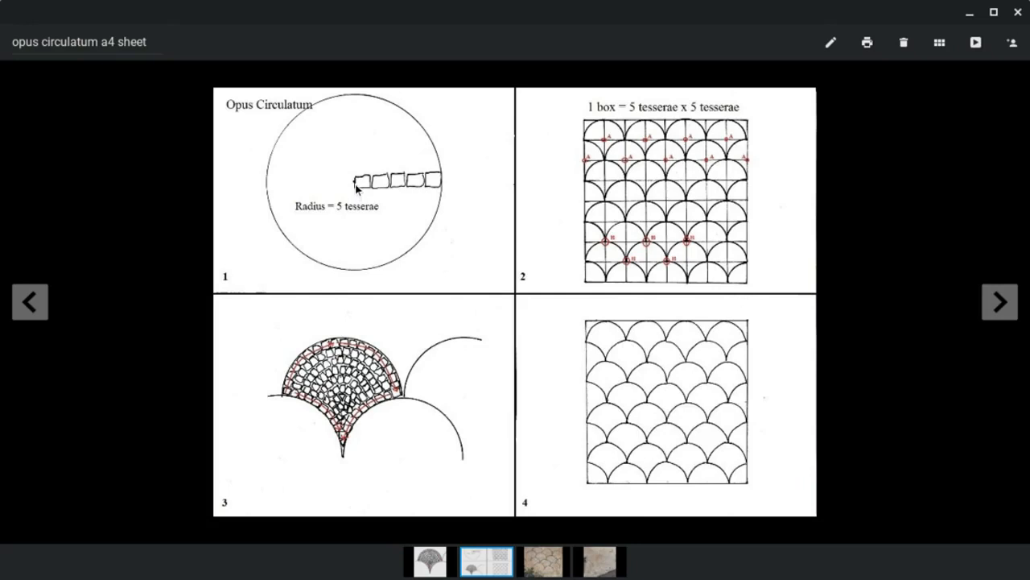
pyautogui.moveTo(432, 187)
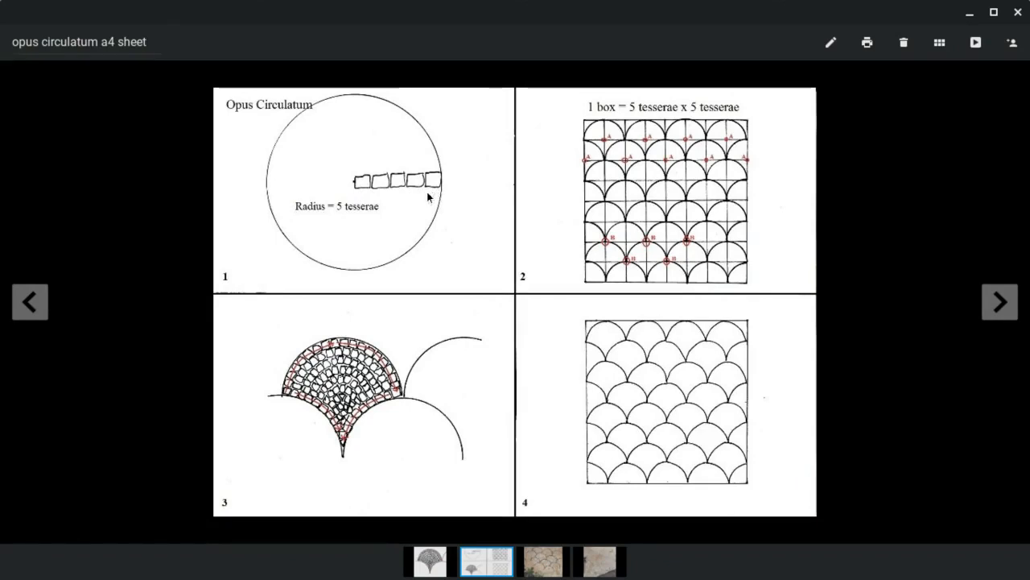
pyautogui.moveTo(435, 196)
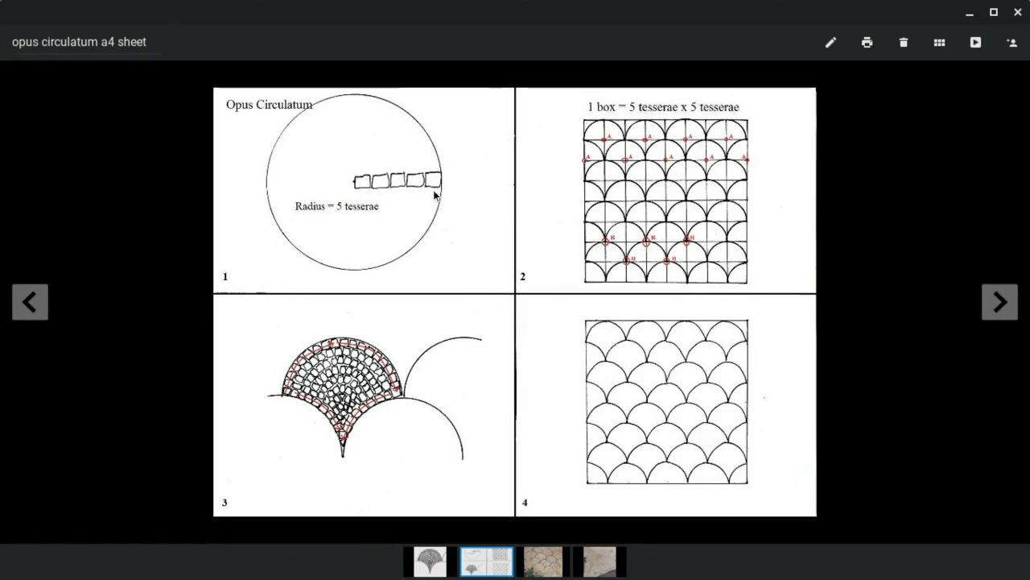
pyautogui.moveTo(441, 186)
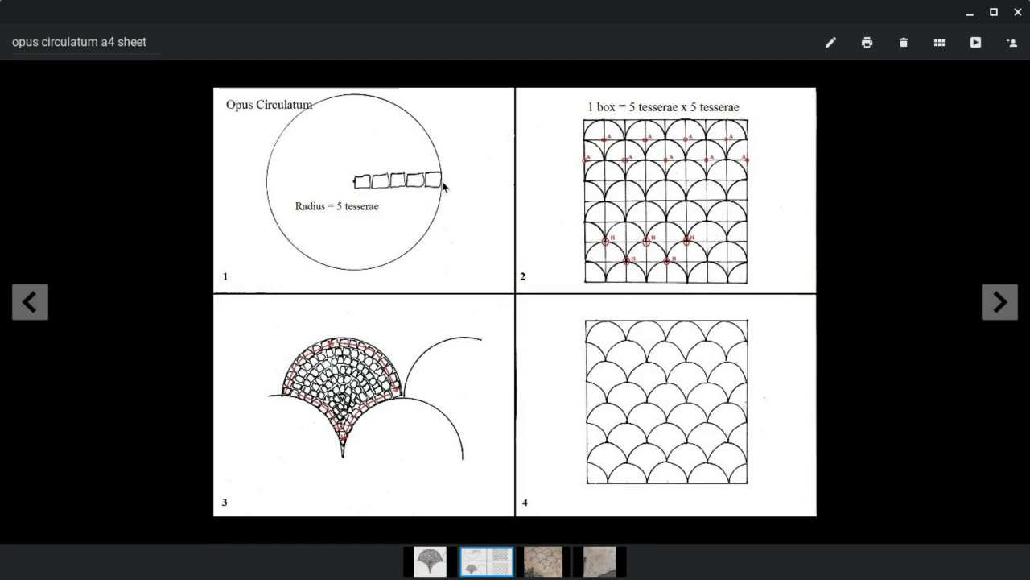
pyautogui.moveTo(437, 182)
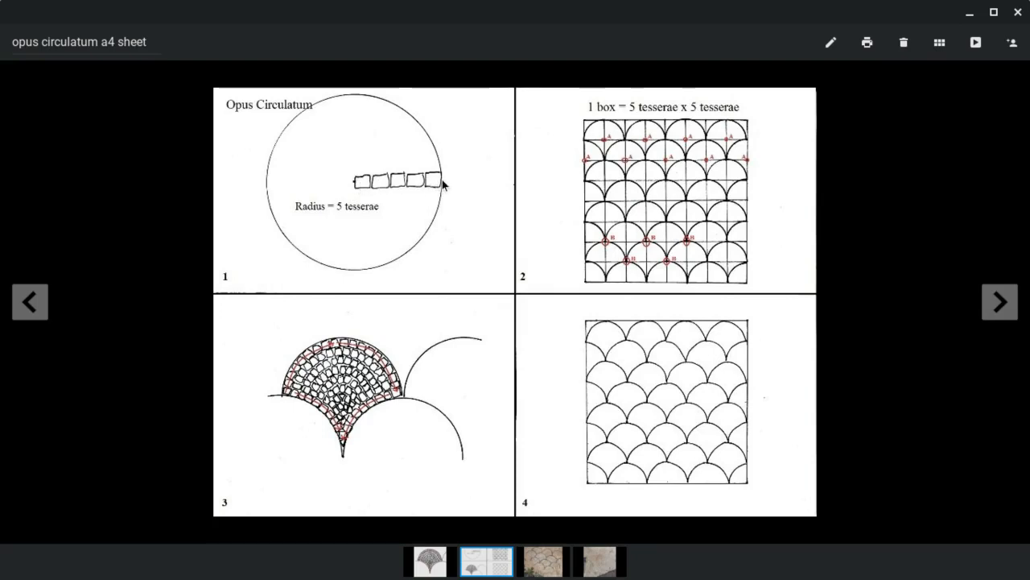
pyautogui.moveTo(599, 141)
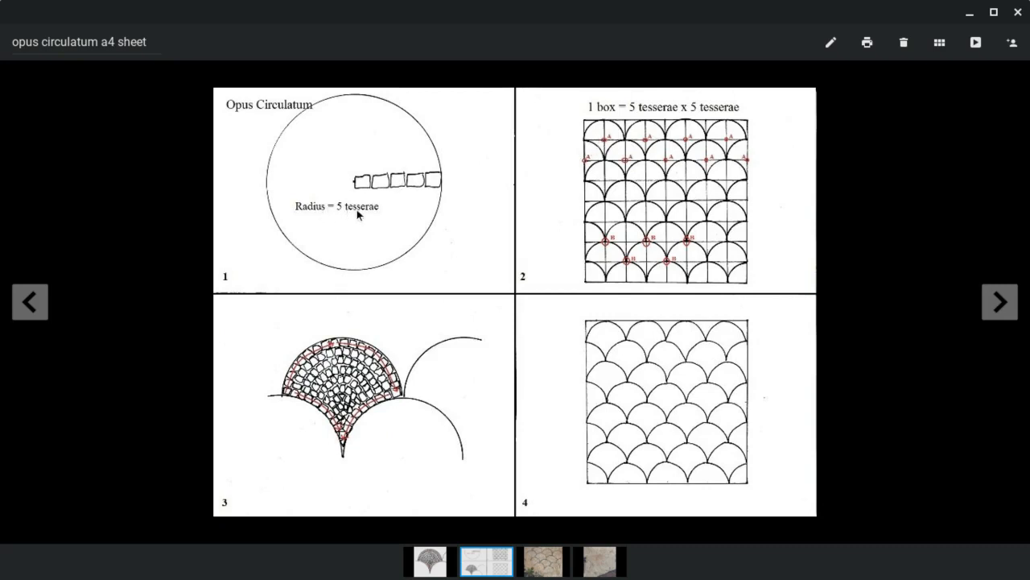
pyautogui.moveTo(605, 147)
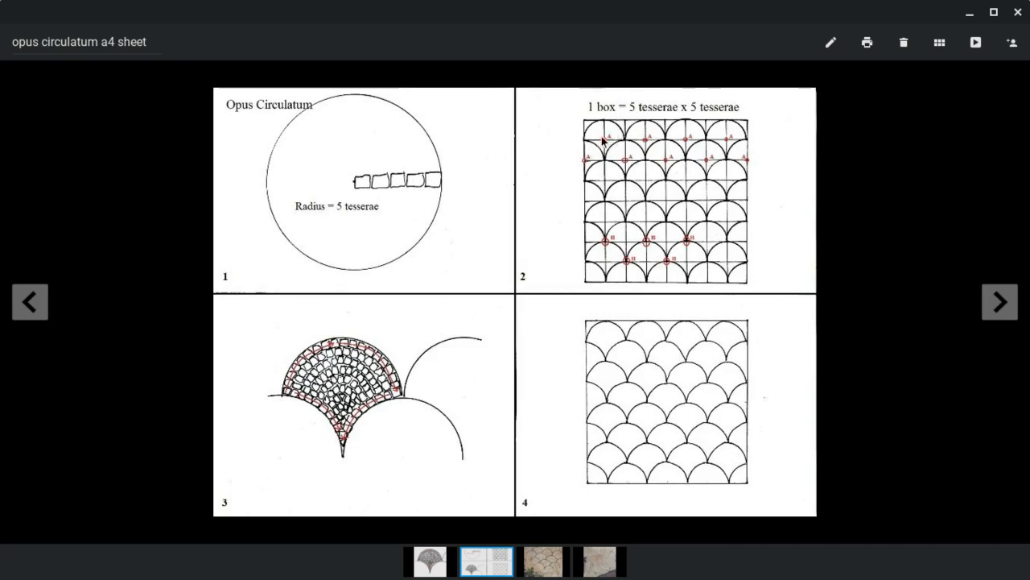
pyautogui.moveTo(654, 141)
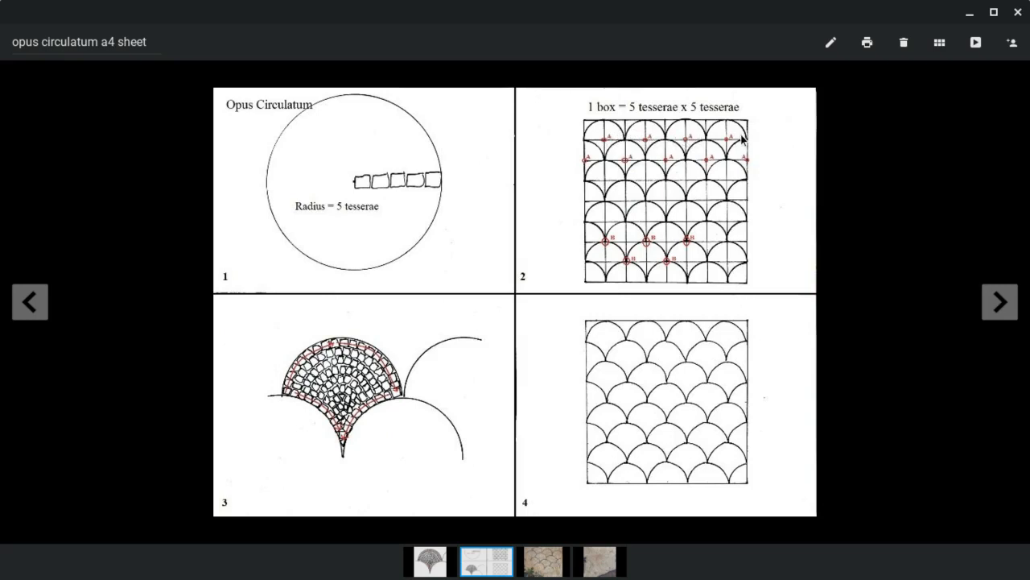
pyautogui.moveTo(595, 153)
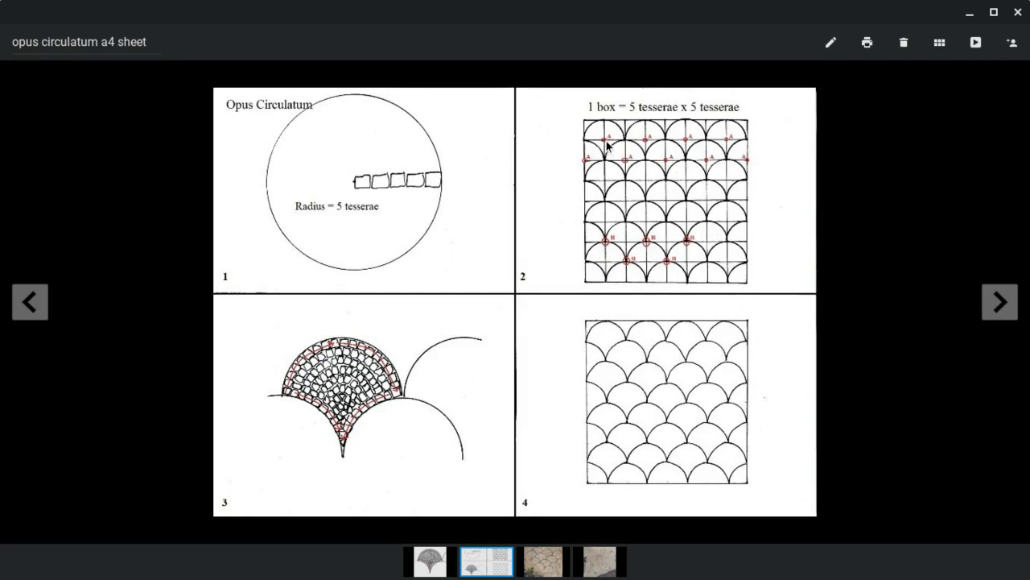
pyautogui.moveTo(362, 183)
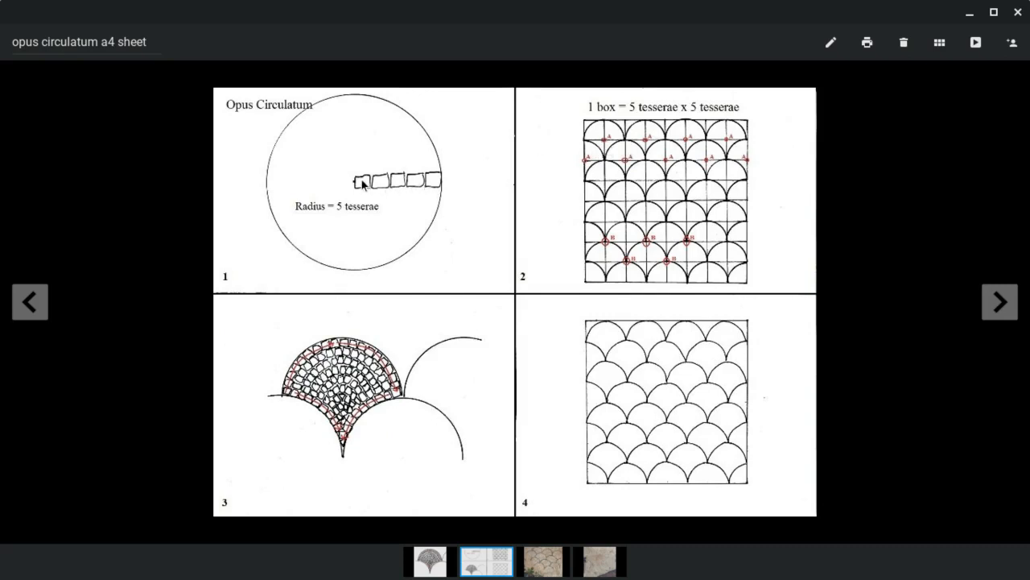
pyautogui.moveTo(604, 147)
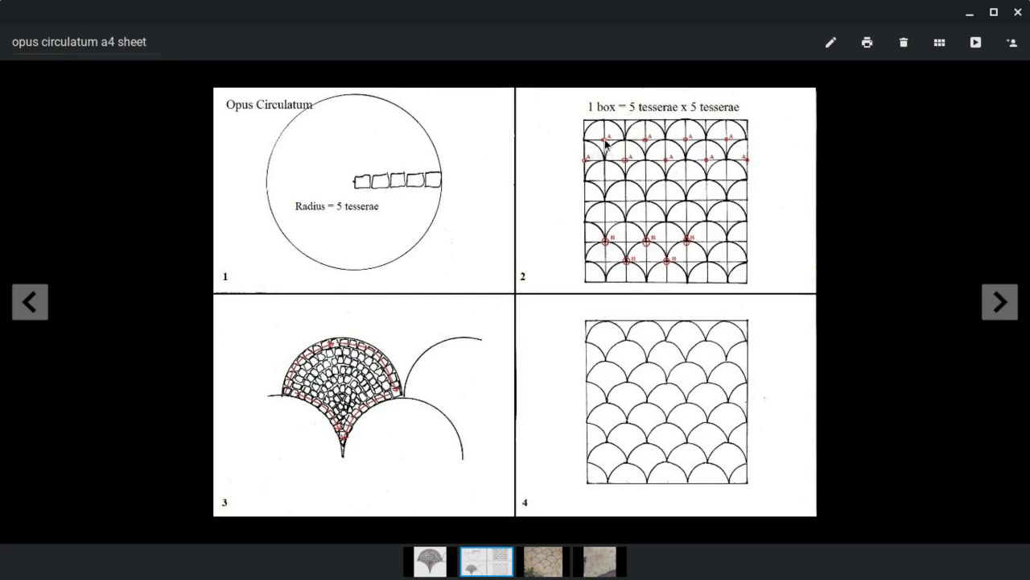
pyautogui.moveTo(631, 148)
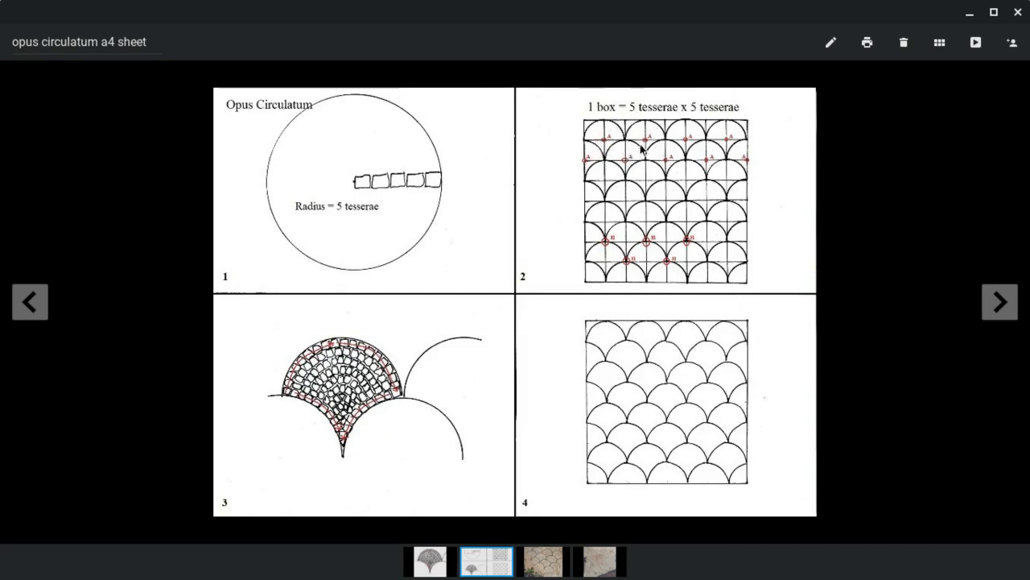
pyautogui.moveTo(628, 165)
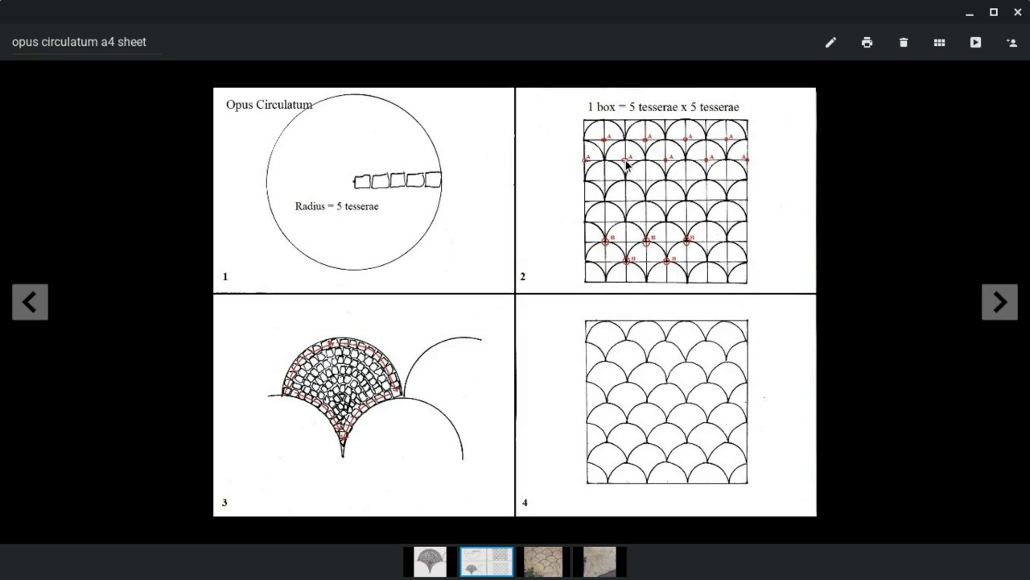
pyautogui.moveTo(628, 165)
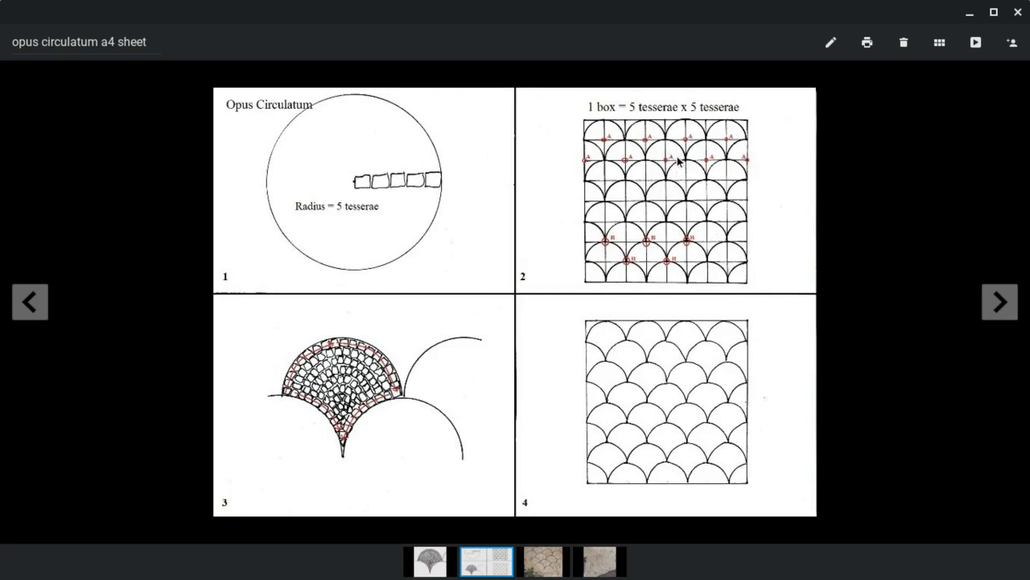
pyautogui.moveTo(659, 174)
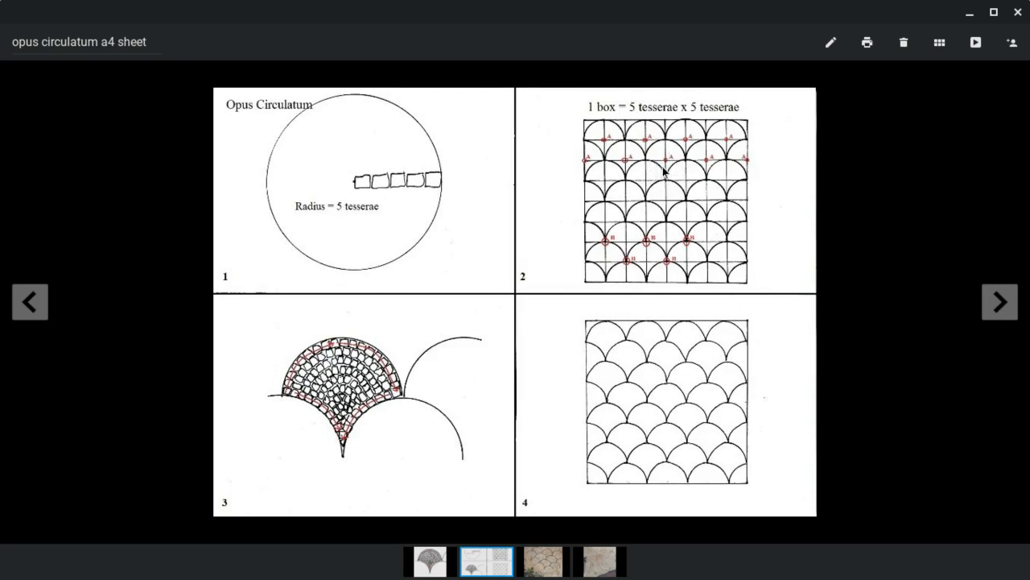
pyautogui.moveTo(686, 167)
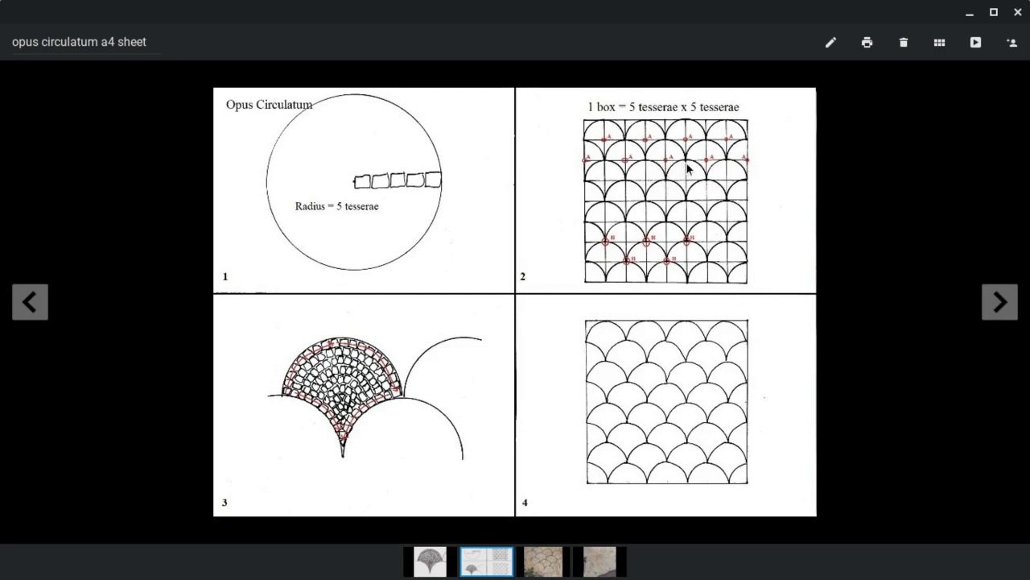
pyautogui.moveTo(689, 360)
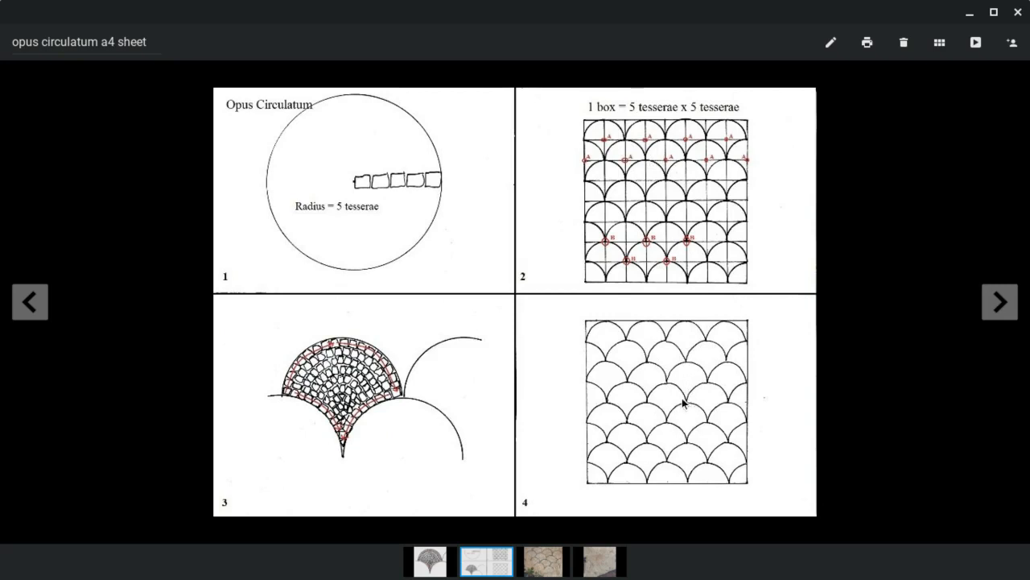
pyautogui.moveTo(652, 395)
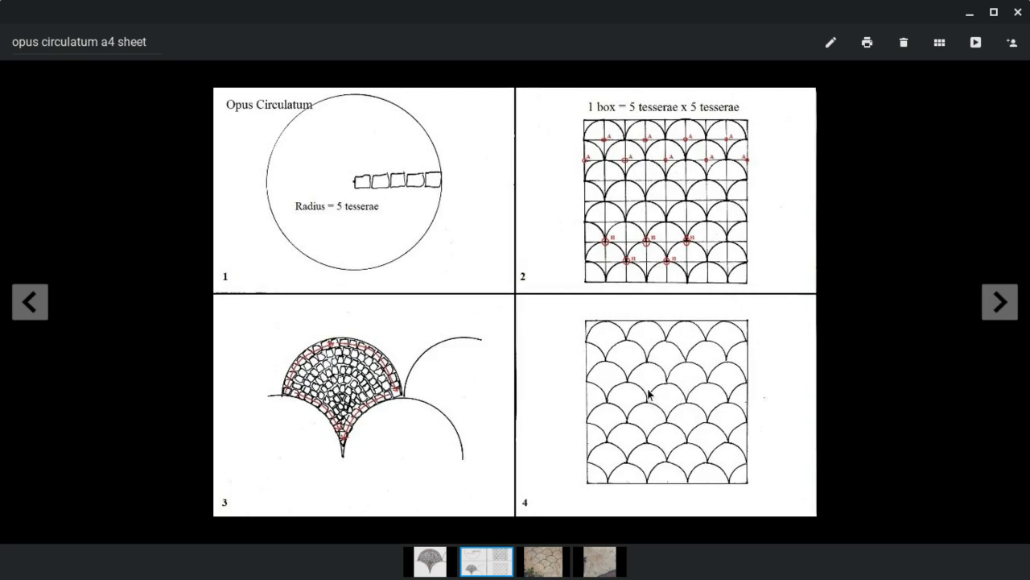
pyautogui.moveTo(669, 370)
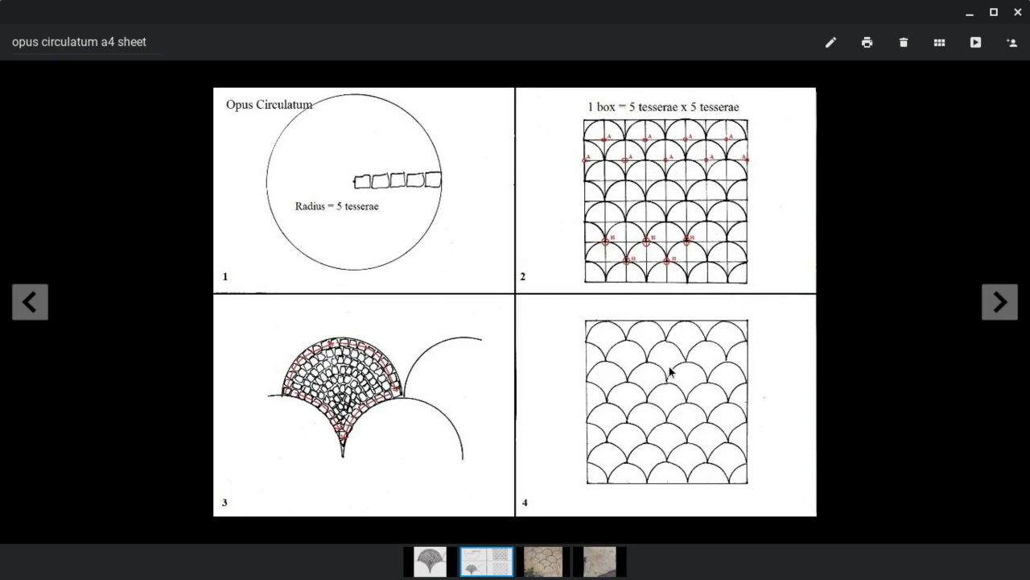
pyautogui.moveTo(689, 353)
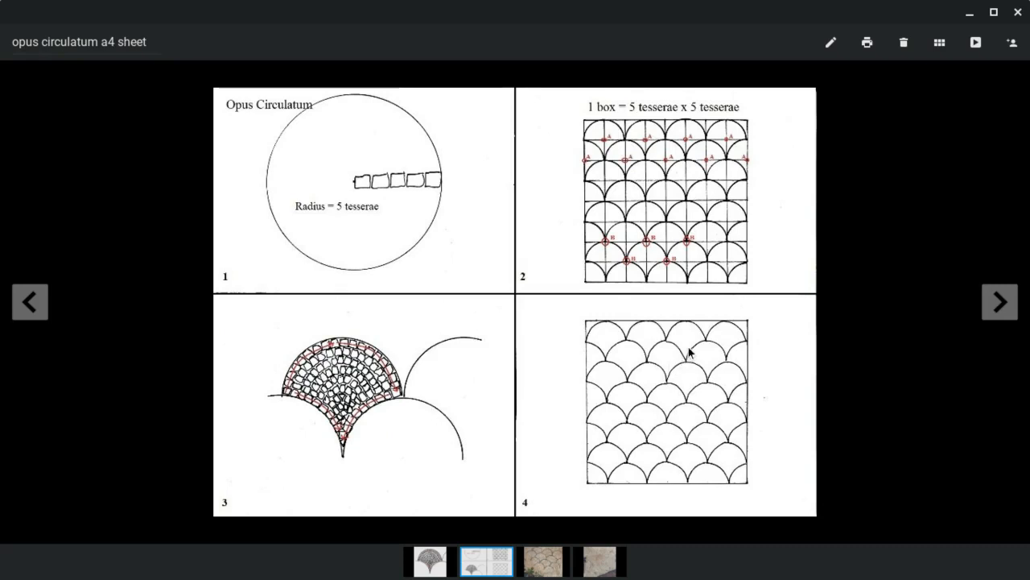
pyautogui.moveTo(680, 364)
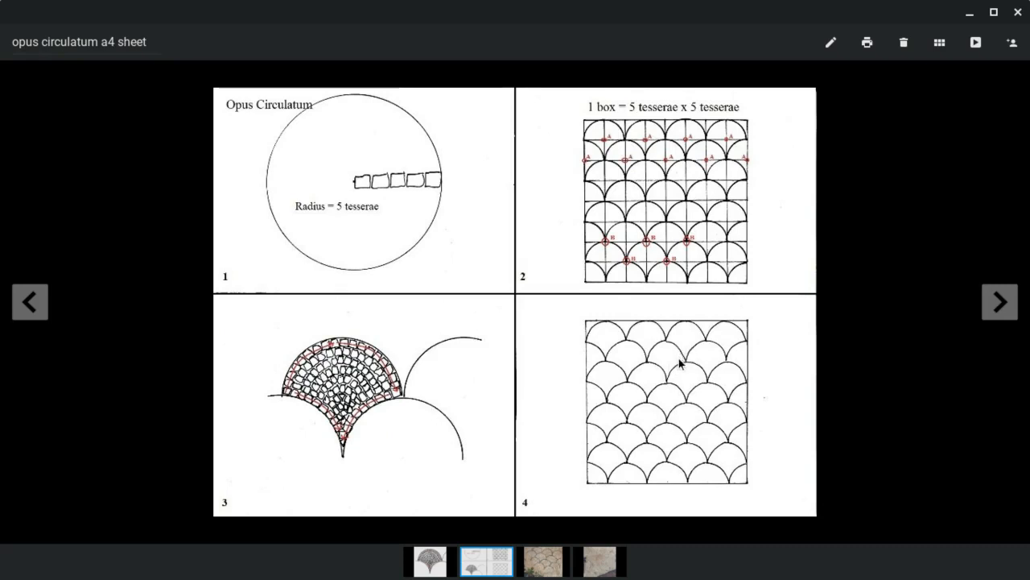
pyautogui.moveTo(680, 363)
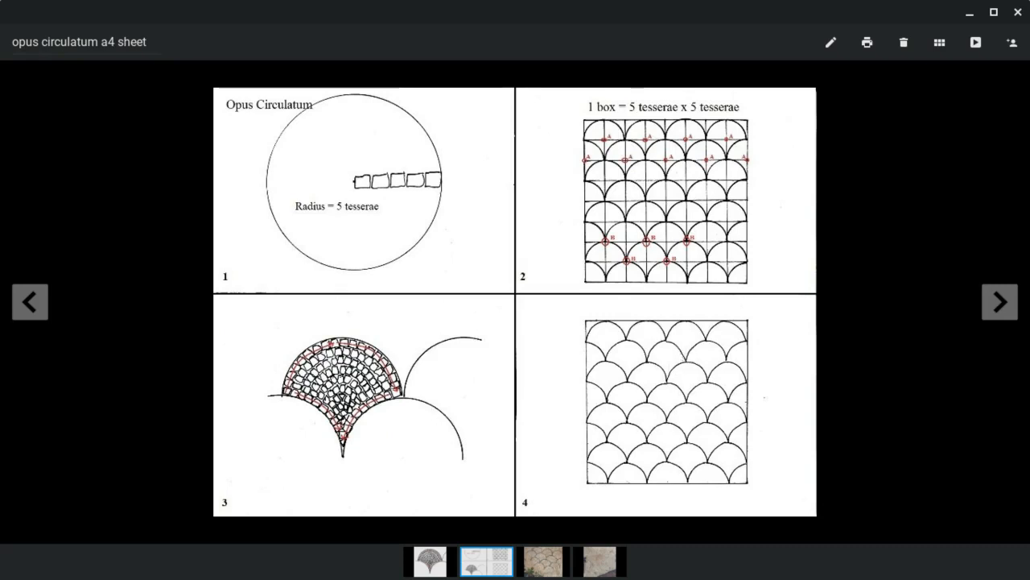
pyautogui.moveTo(375, 422)
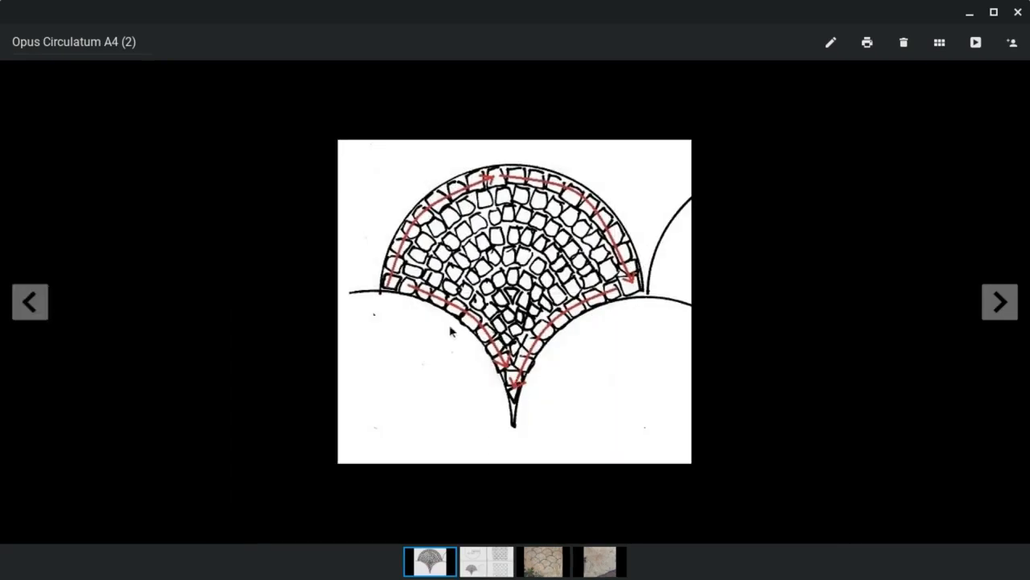
pyautogui.moveTo(580, 314)
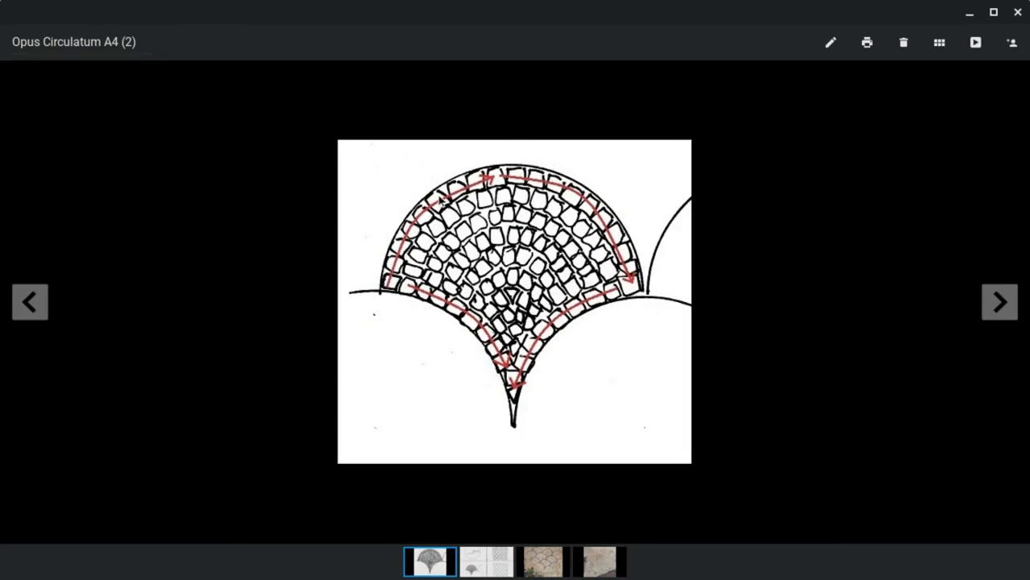
pyautogui.moveTo(615, 304)
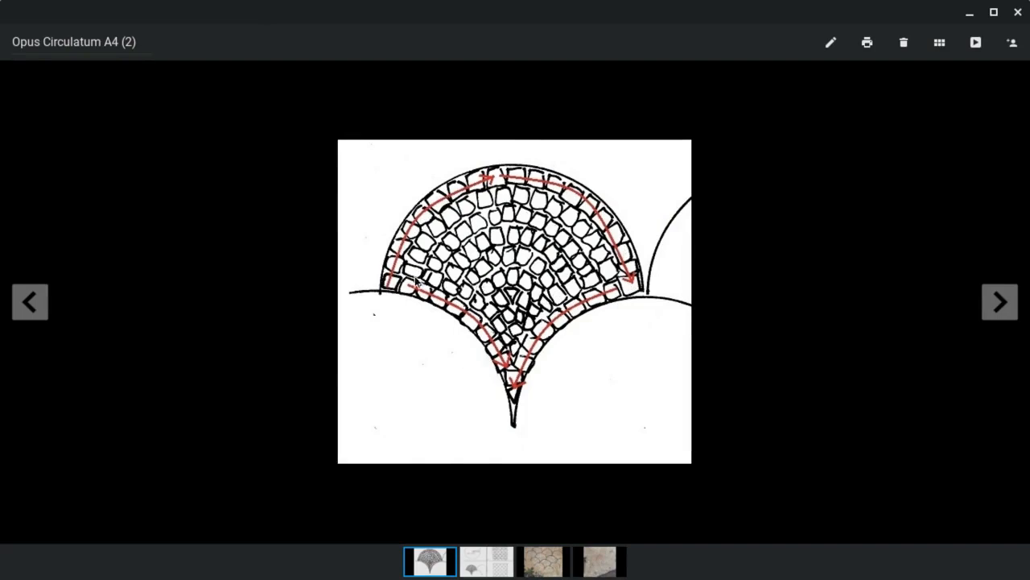
pyautogui.moveTo(544, 211)
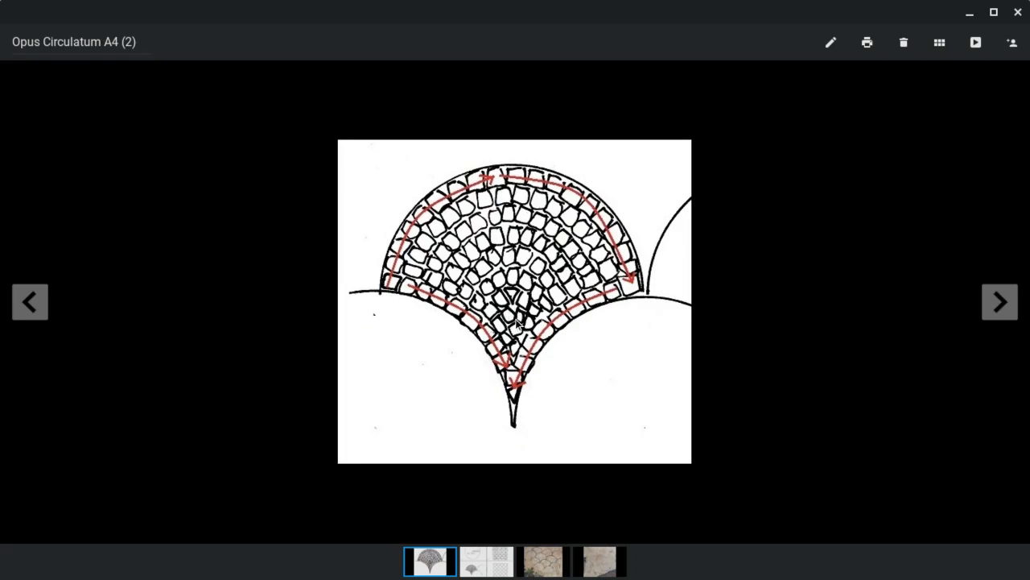
pyautogui.moveTo(519, 326)
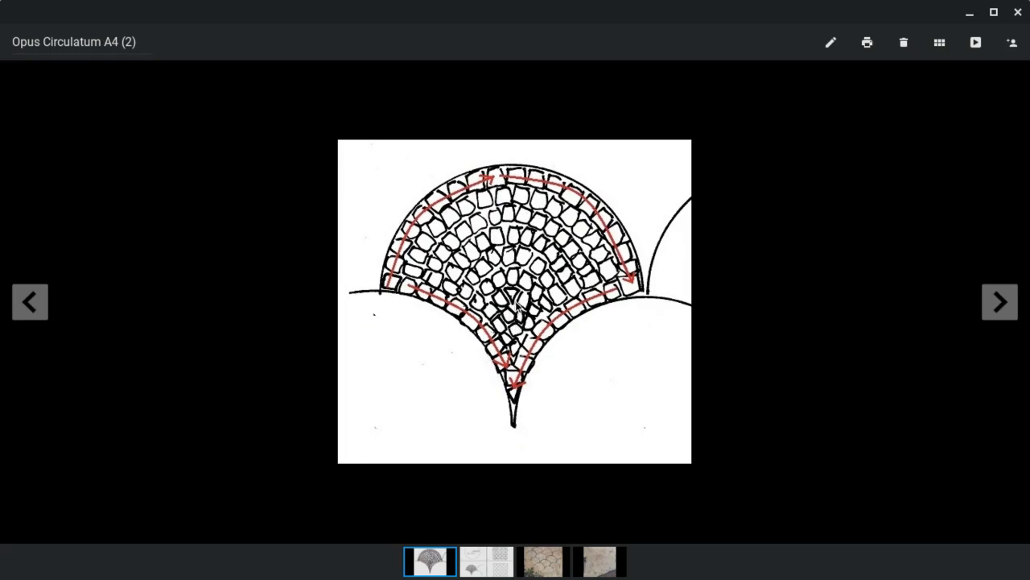
pyautogui.moveTo(560, 219)
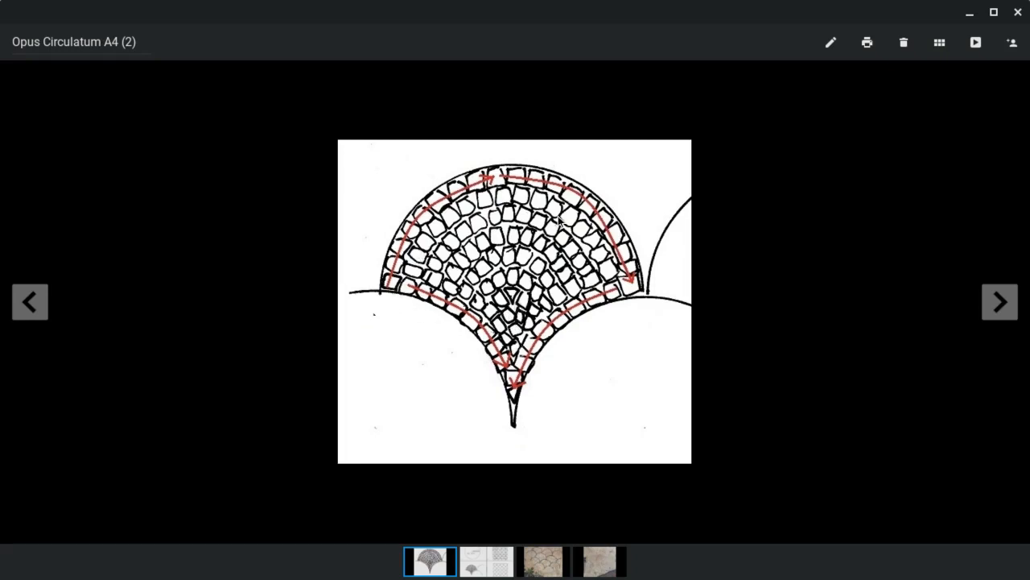
pyautogui.moveTo(581, 521)
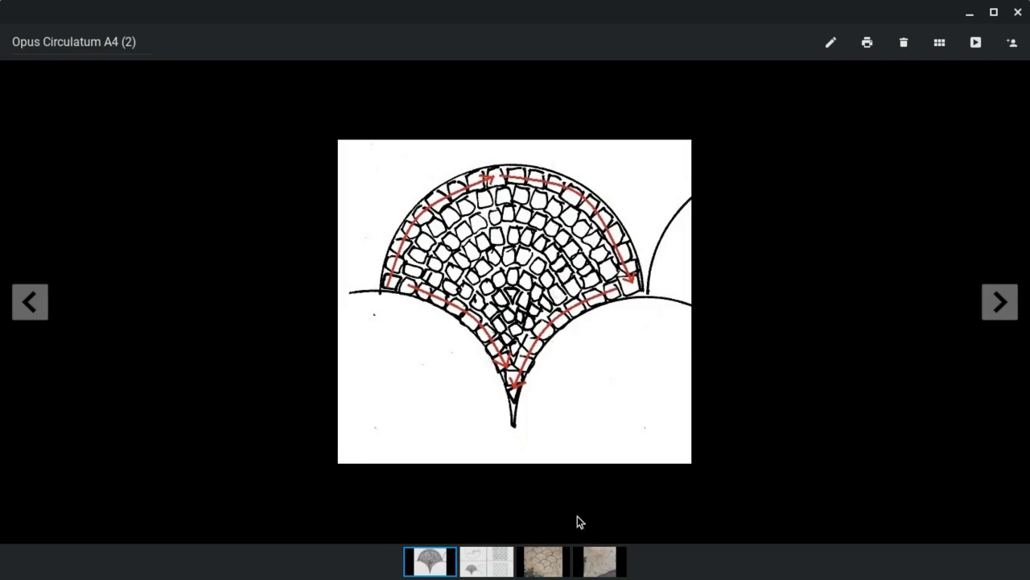
# Return from the close-up drawing to the four-panel opus circulatum a4 sheet
pyautogui.click(486, 560)
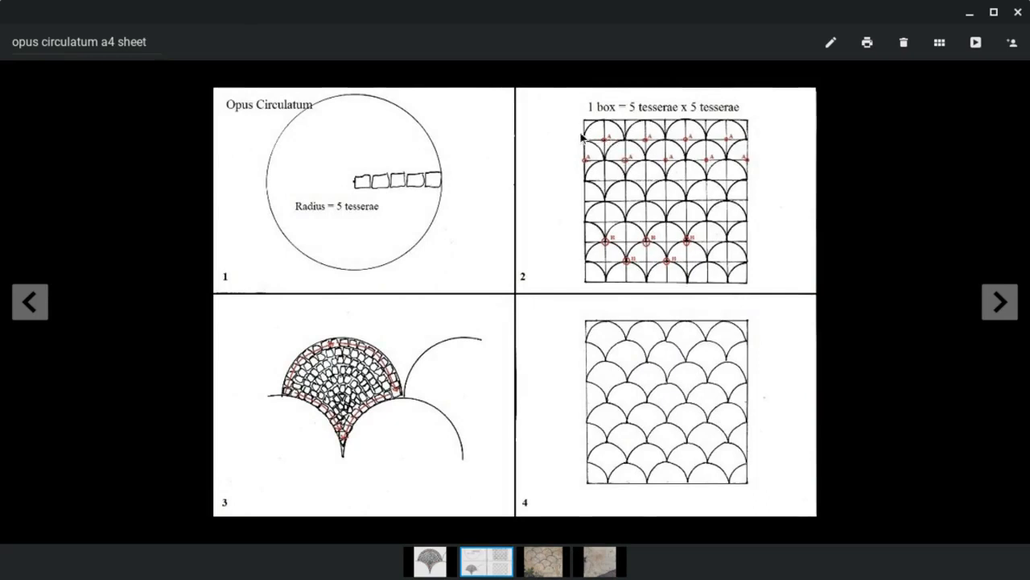
pyautogui.moveTo(644, 151)
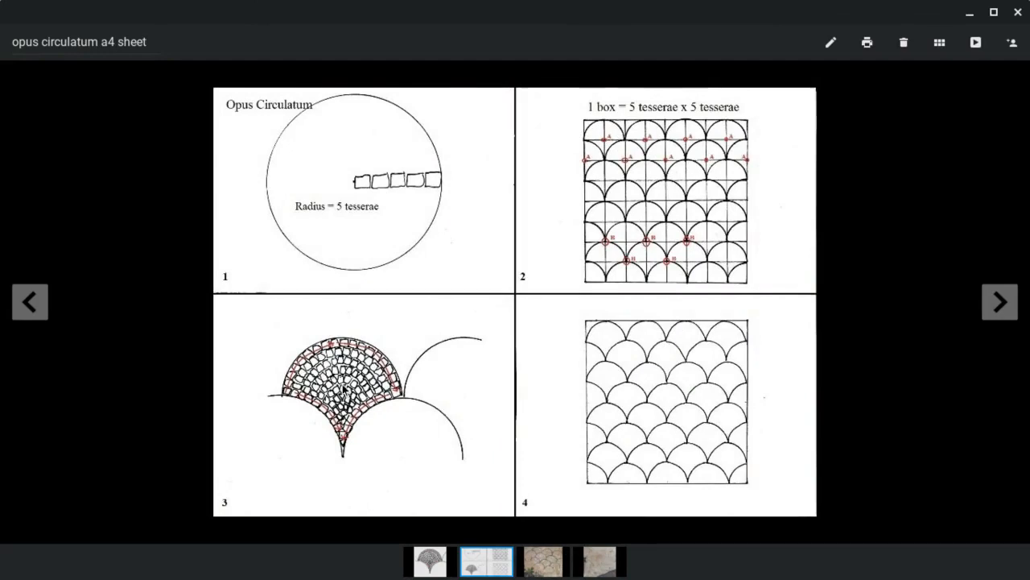
pyautogui.moveTo(380, 394)
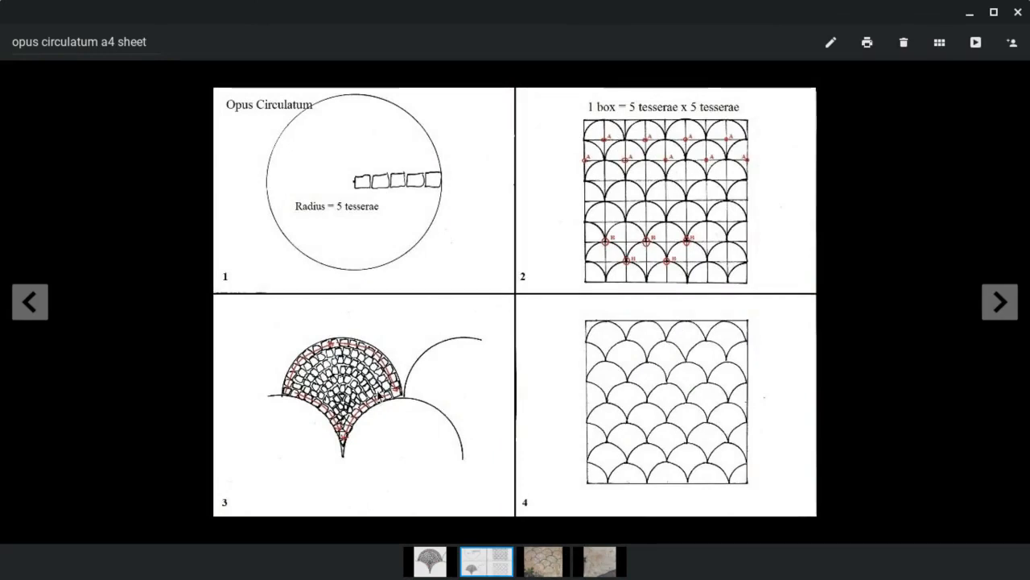